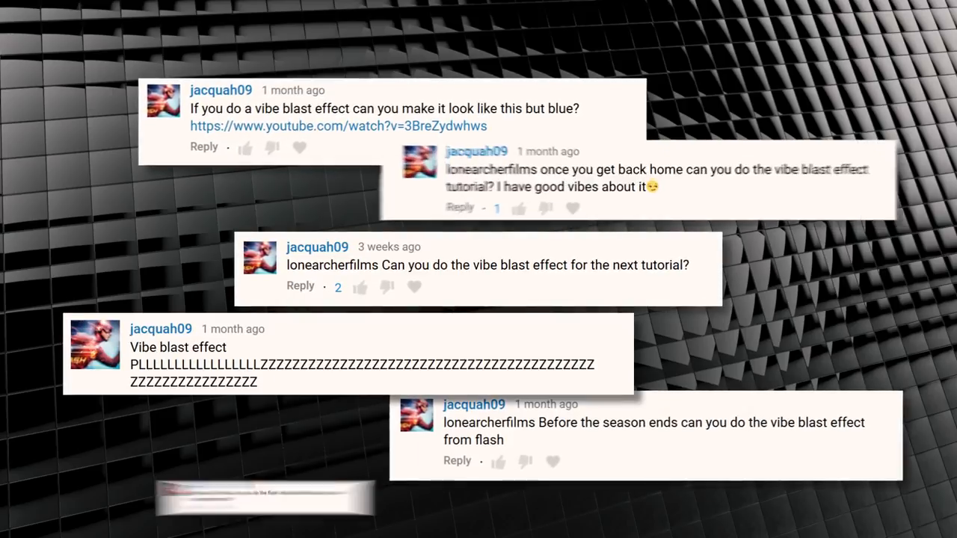
Step: Blend the VIBE 04.mov blast layer over the actor in Screen mode and zoom out to see it whole
scroll(down, 3)
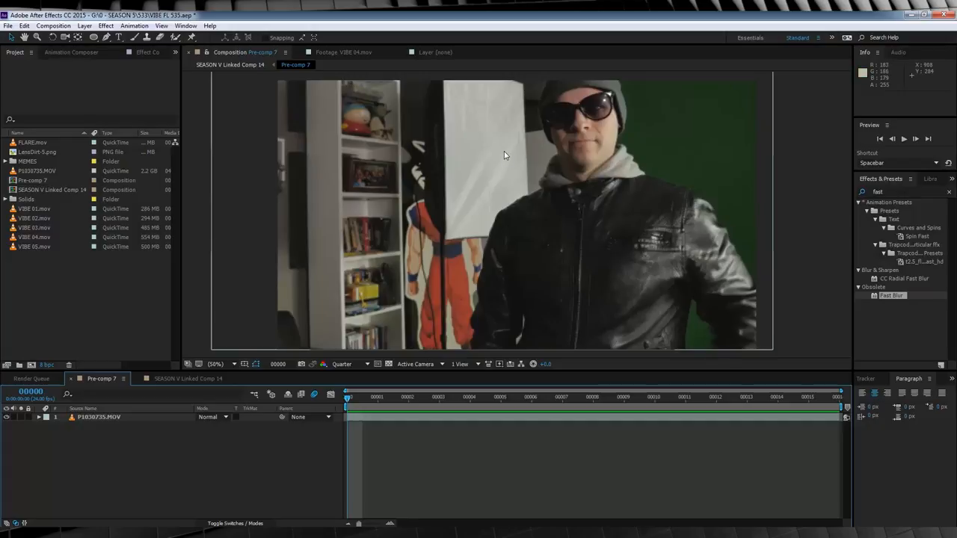
mouse_move(523, 335)
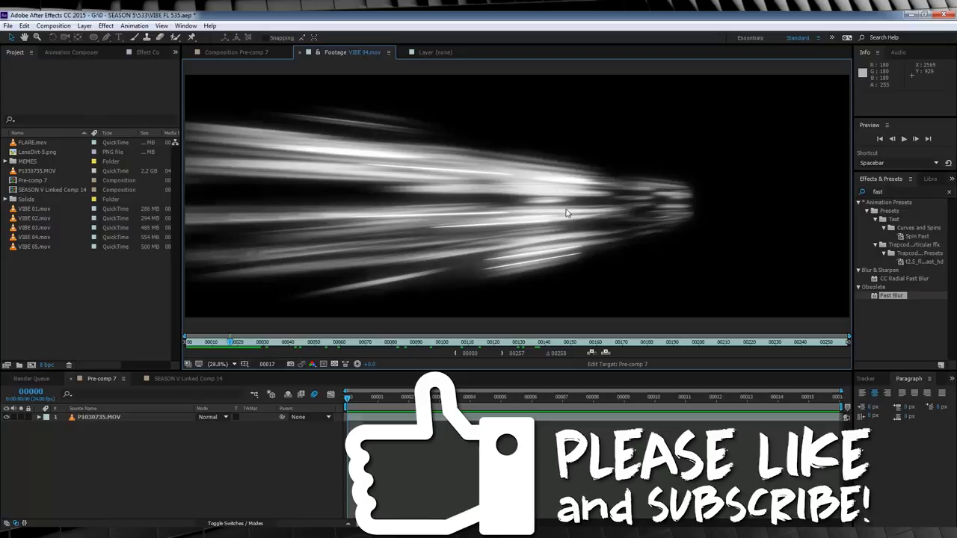
click(236, 51)
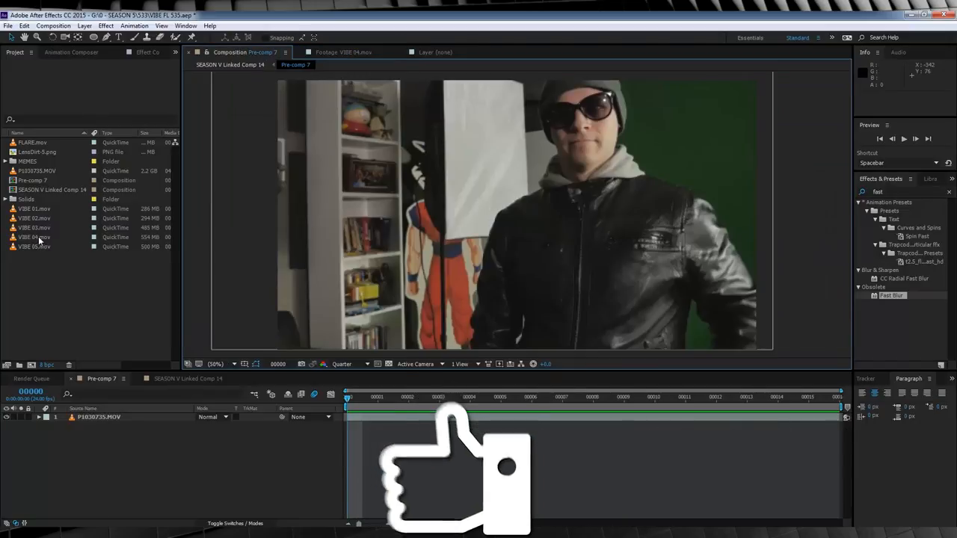
click(33, 236)
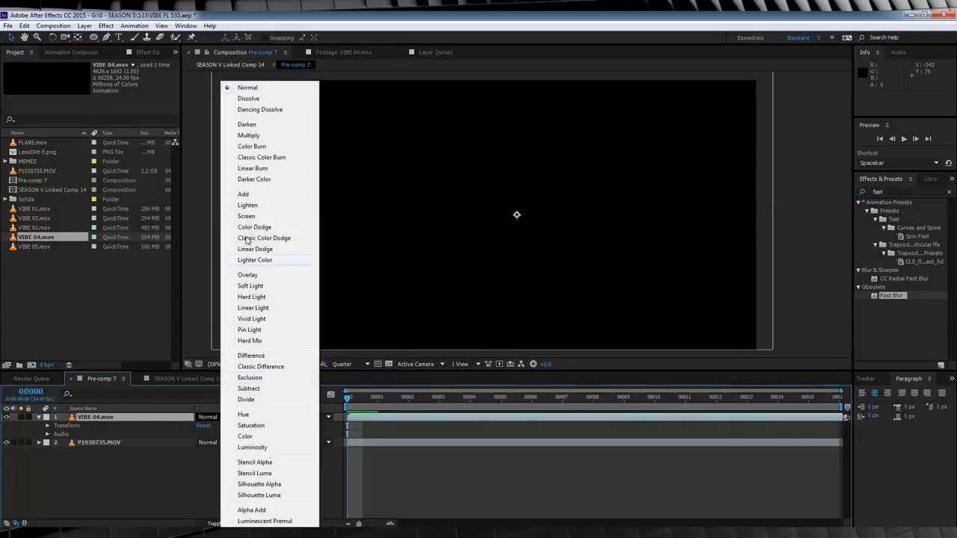
click(245, 215)
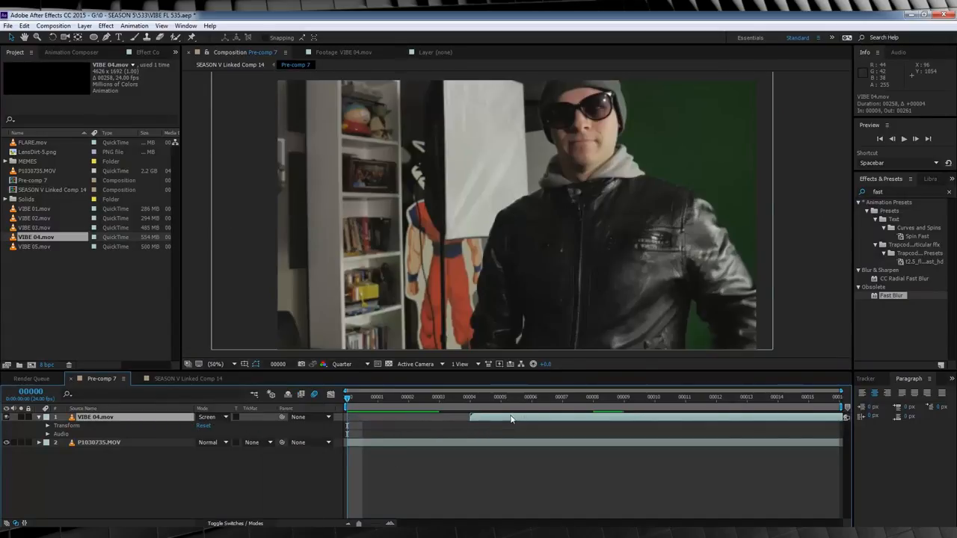
click(499, 397)
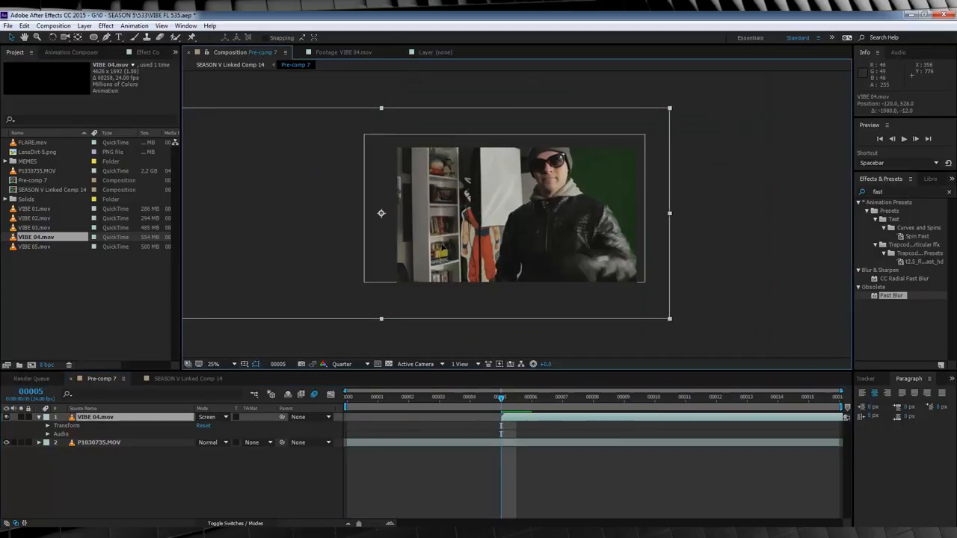
click(531, 398)
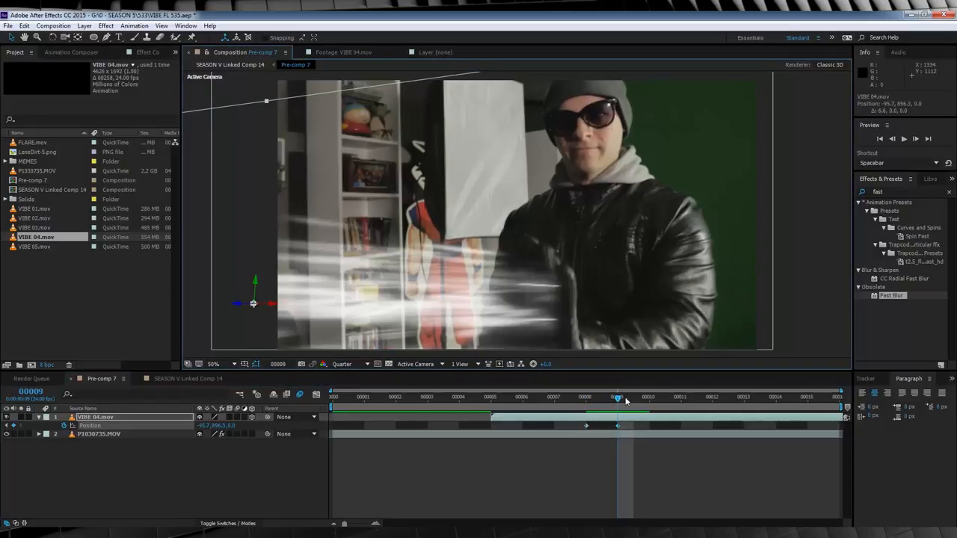
Step: Keyframe the blast's Position at two points in time so it follows the hand
click(649, 396)
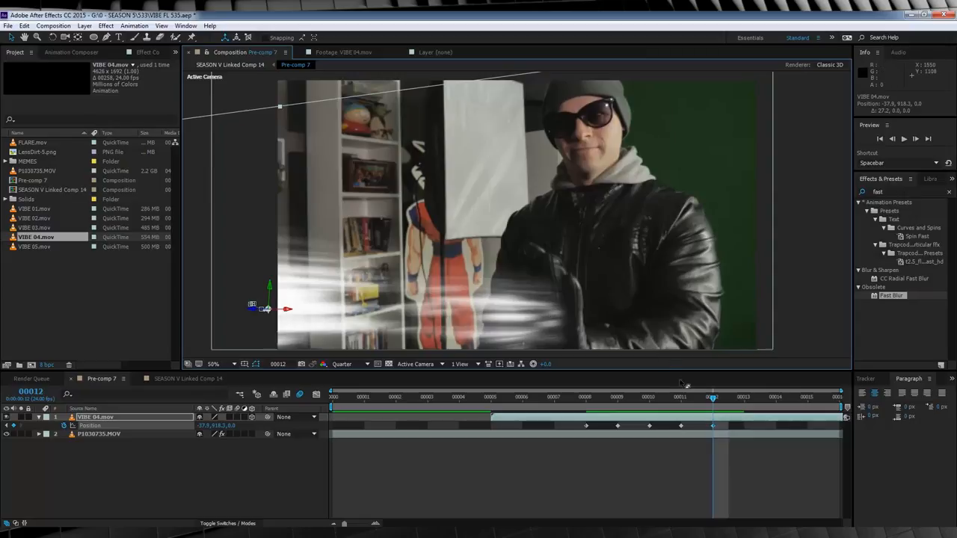
click(745, 398)
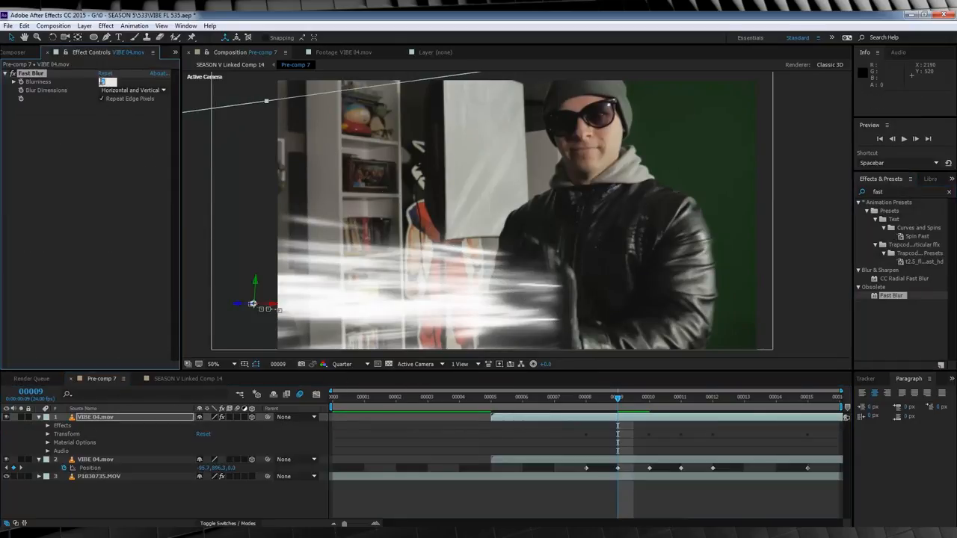
Step: Set the blast's Fast Blur blurriness to 150 and preview from the start
text(150.0)
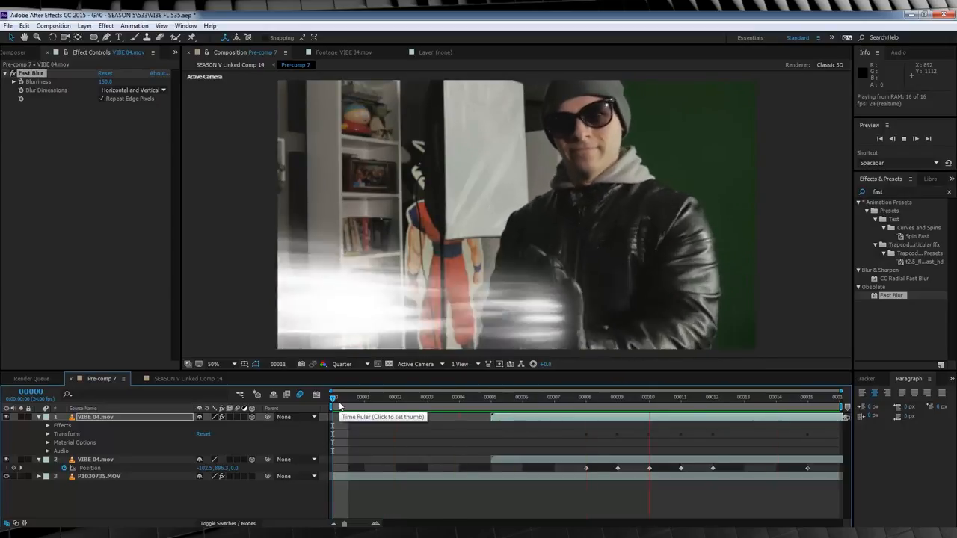
click(586, 398)
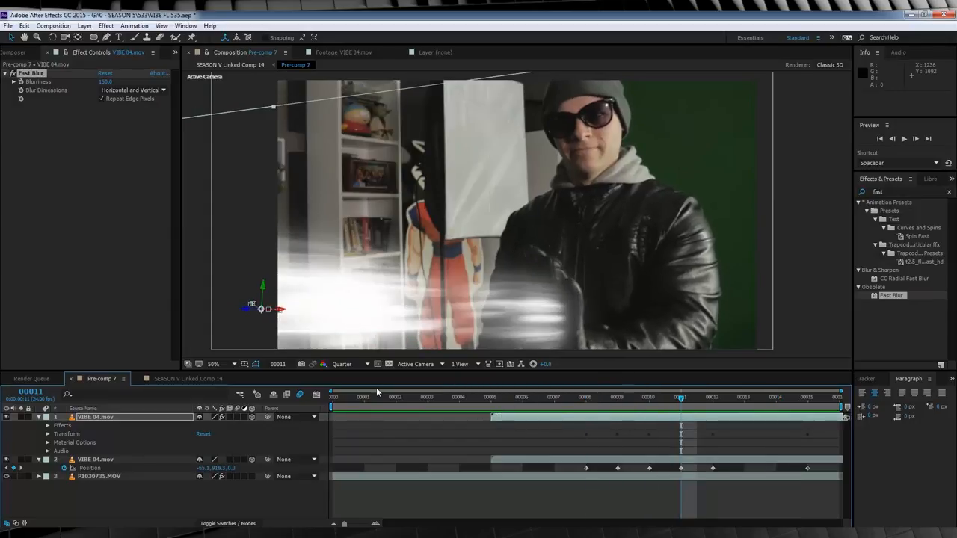
Step: Create a new adjustment layer and draw a pen mask outline around the blast area
click(84, 25)
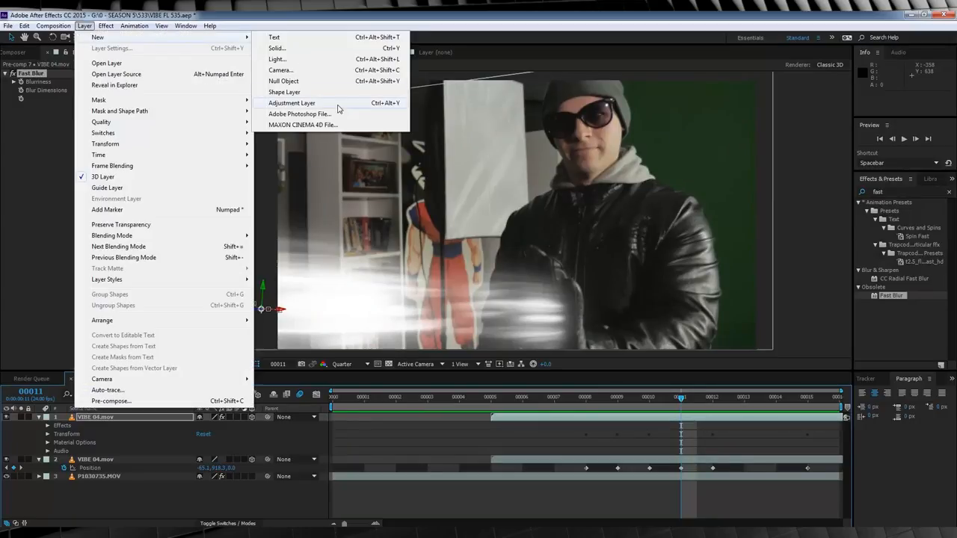
click(292, 101)
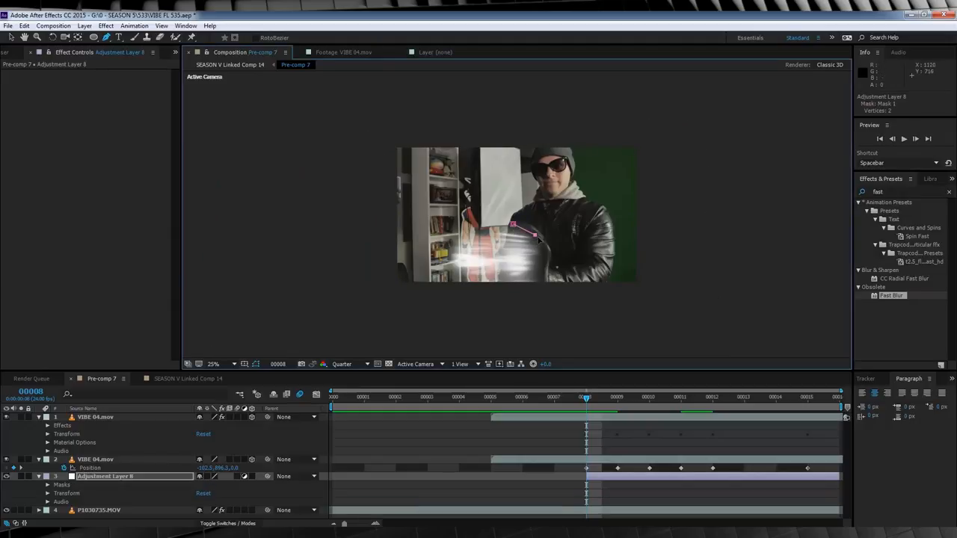
click(460, 313)
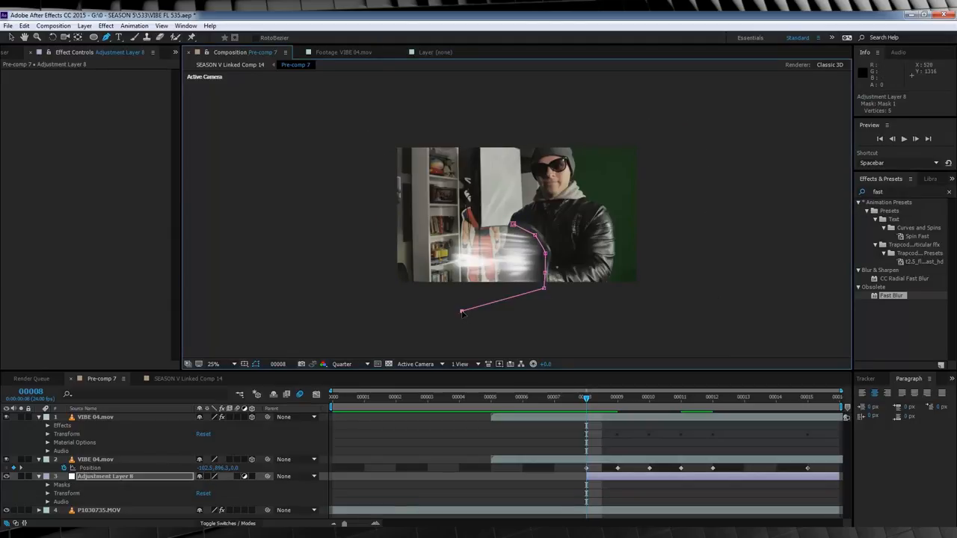
click(451, 218)
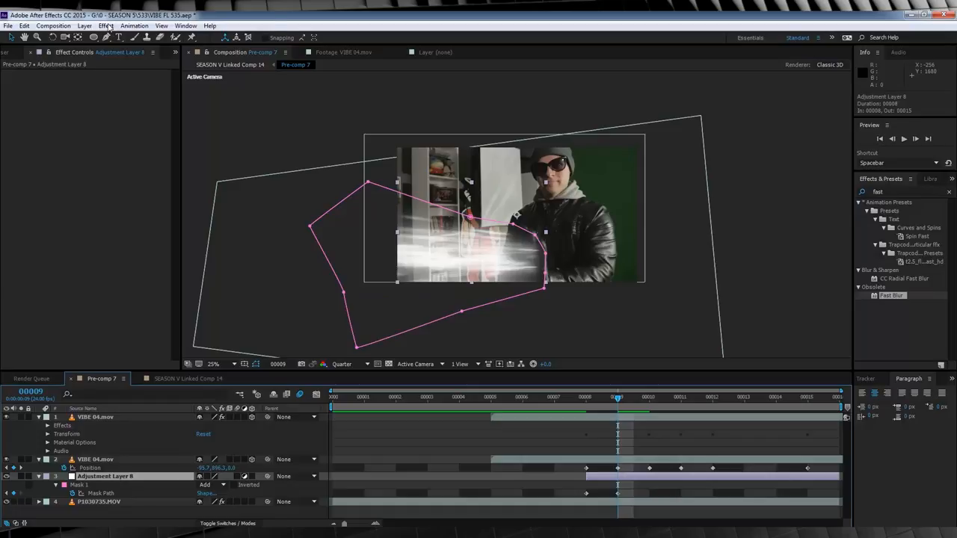
Step: Add a Photo Filter set to Cooling Filter (82) to the masked adjustment layer
click(106, 25)
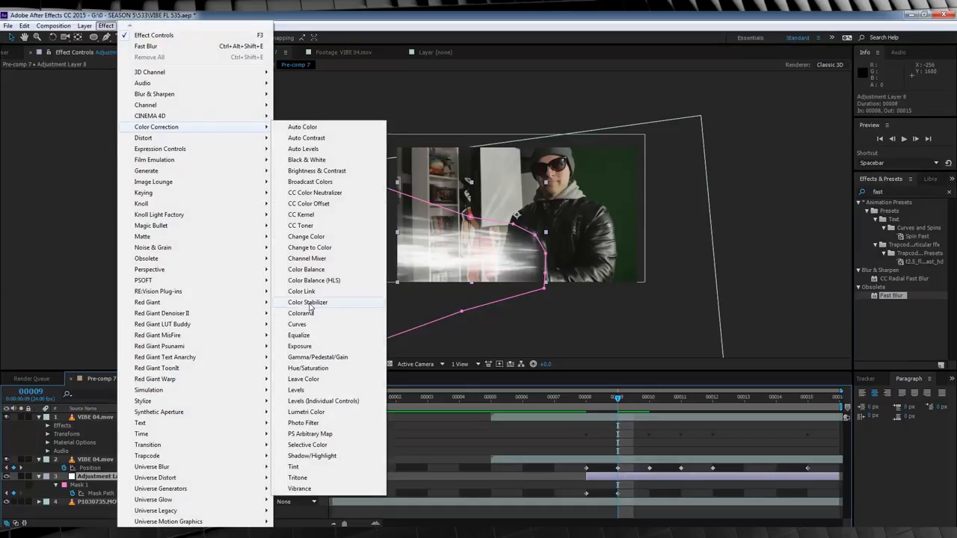
click(302, 422)
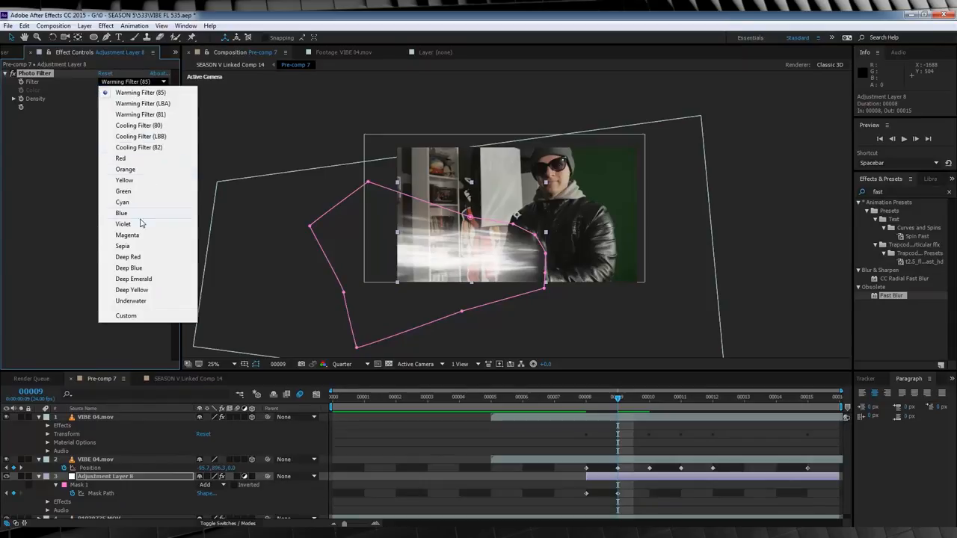
click(138, 148)
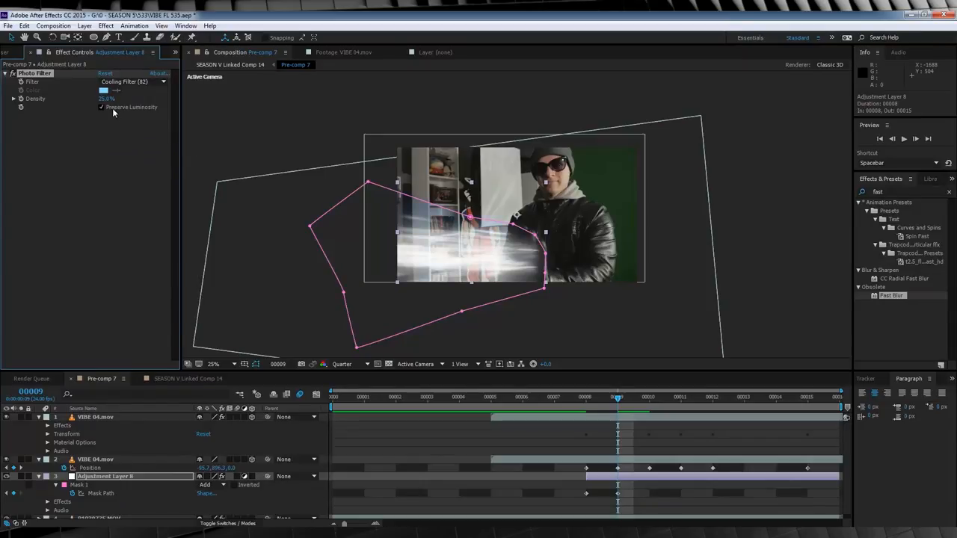
click(106, 98)
text(52)
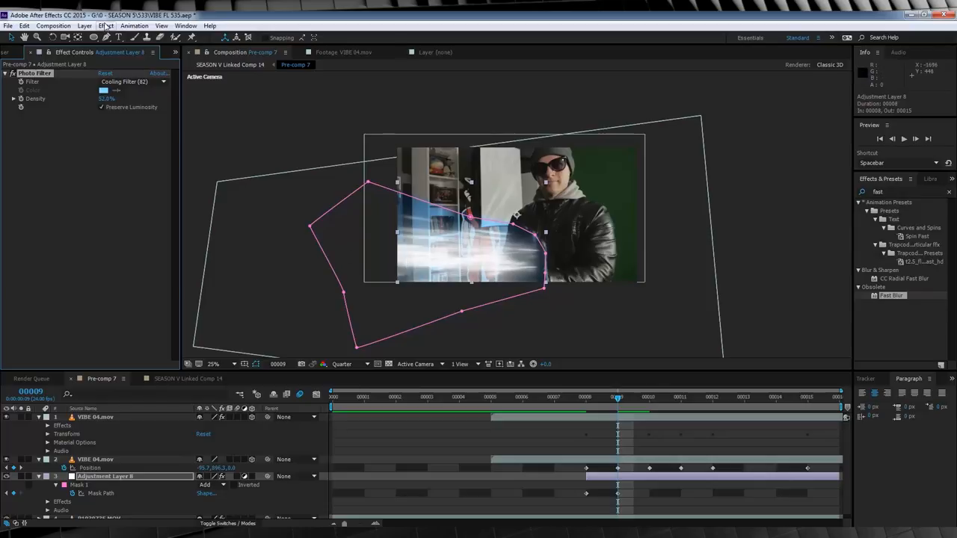
Step: Add Turbulent Displace set to Bulge Smoother with a shifted offset on the adjustment layer
click(104, 25)
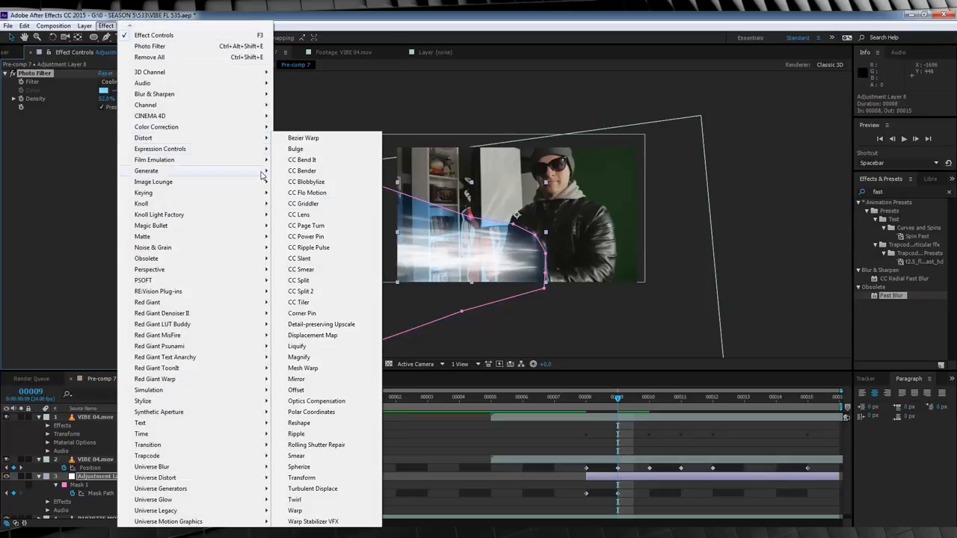
click(312, 487)
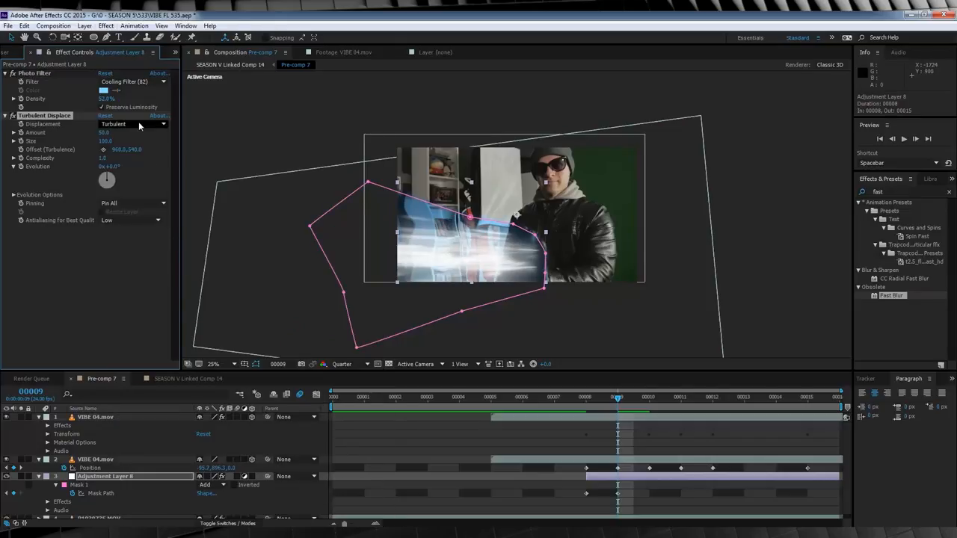
click(133, 125)
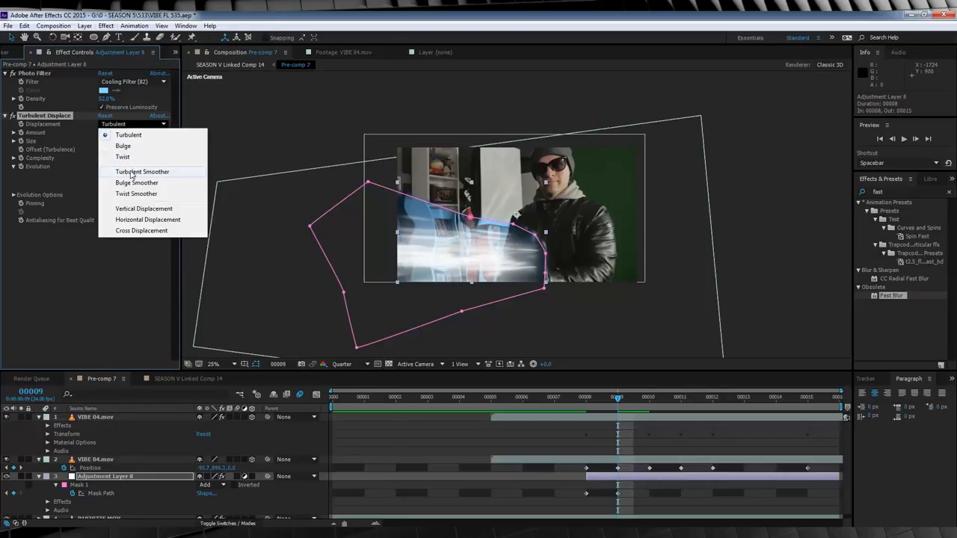
click(137, 182)
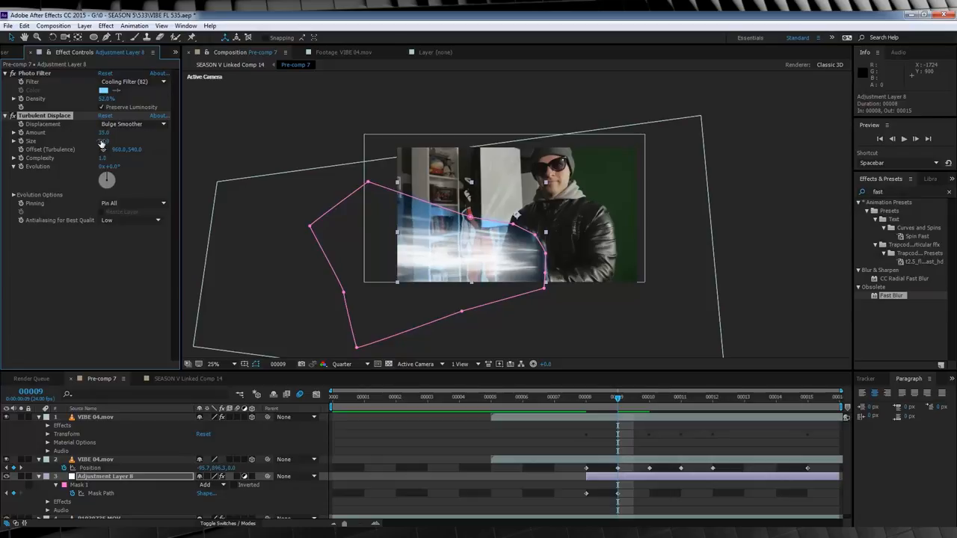
drag(103, 140, 105, 150)
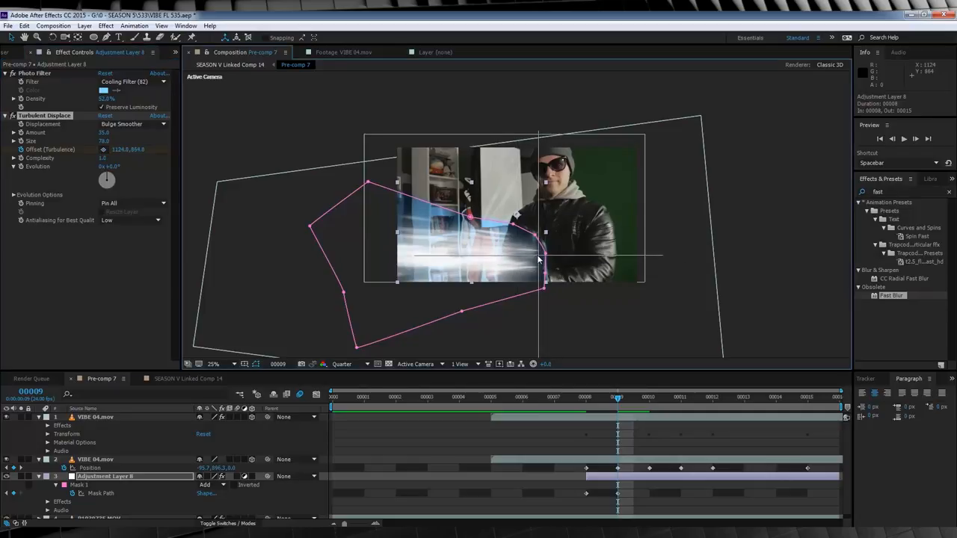
Step: Check the distortion at a later frame with the viewer at 50% magnification
click(808, 398)
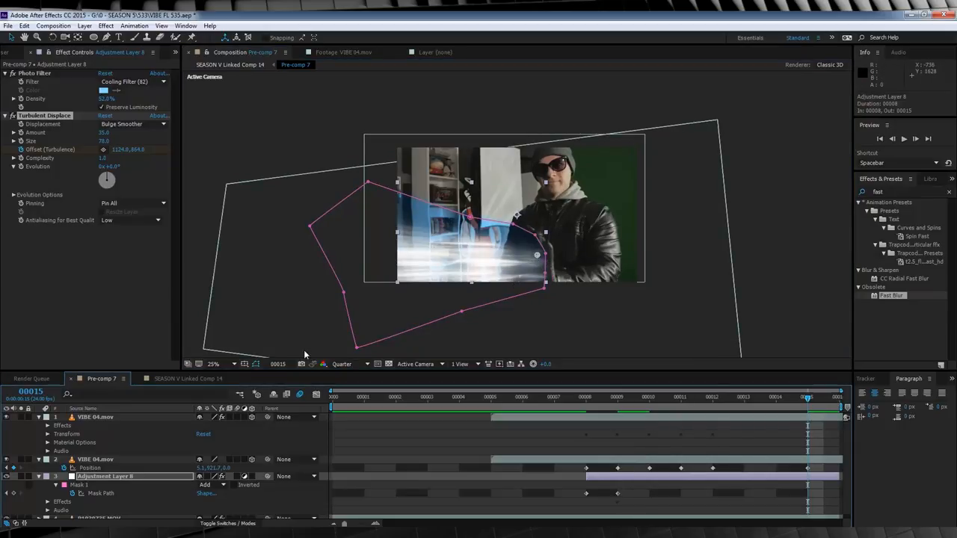
click(215, 364)
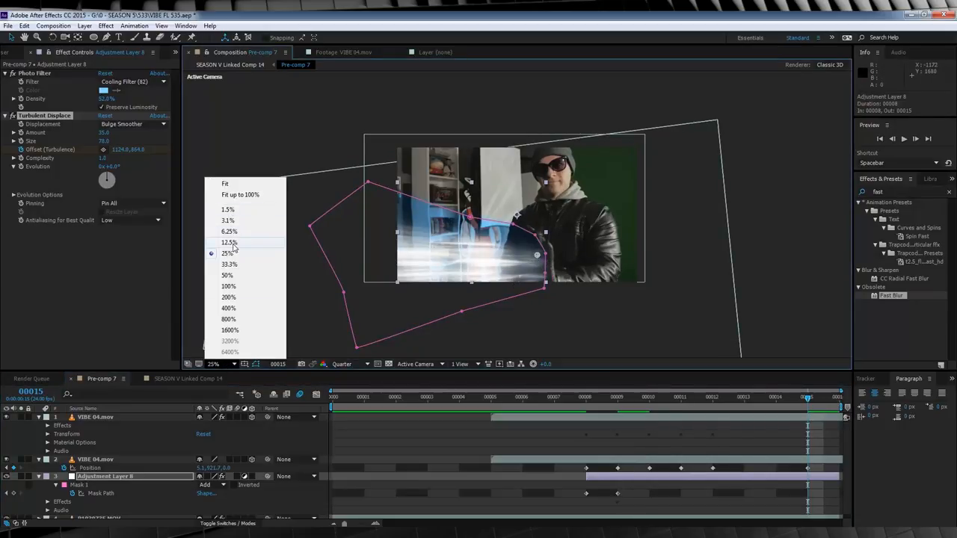
click(231, 242)
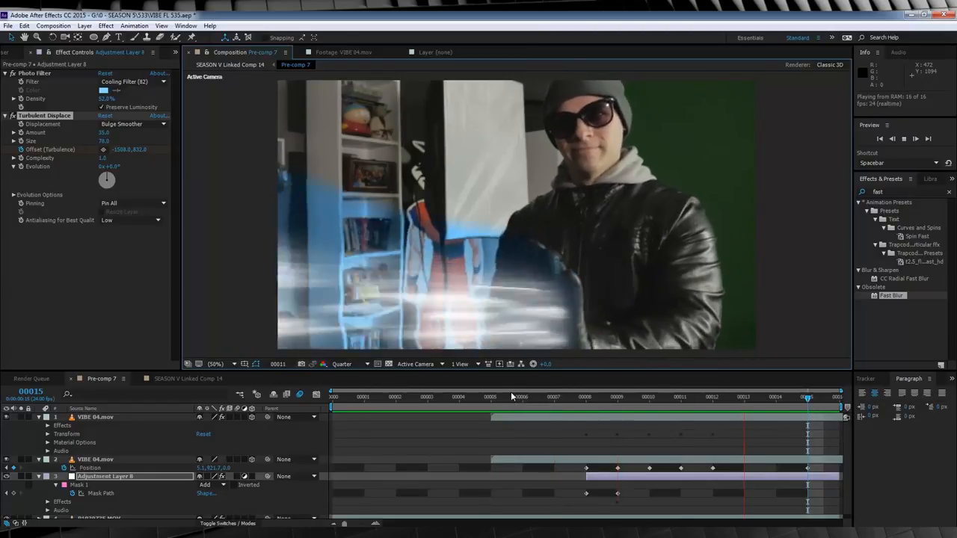
Step: Duplicate the masked adjustment layer and raise Mask Feather on both masks
click(521, 398)
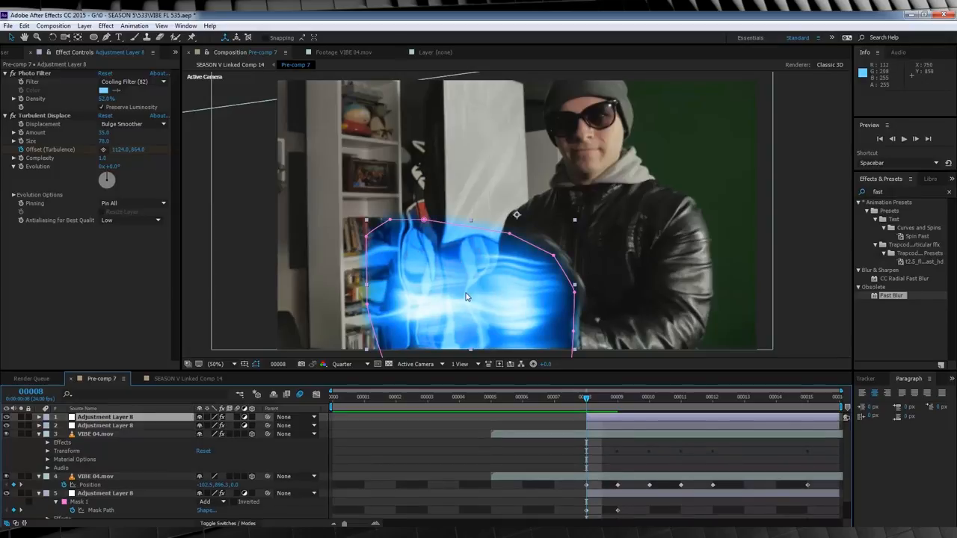
click(105, 425)
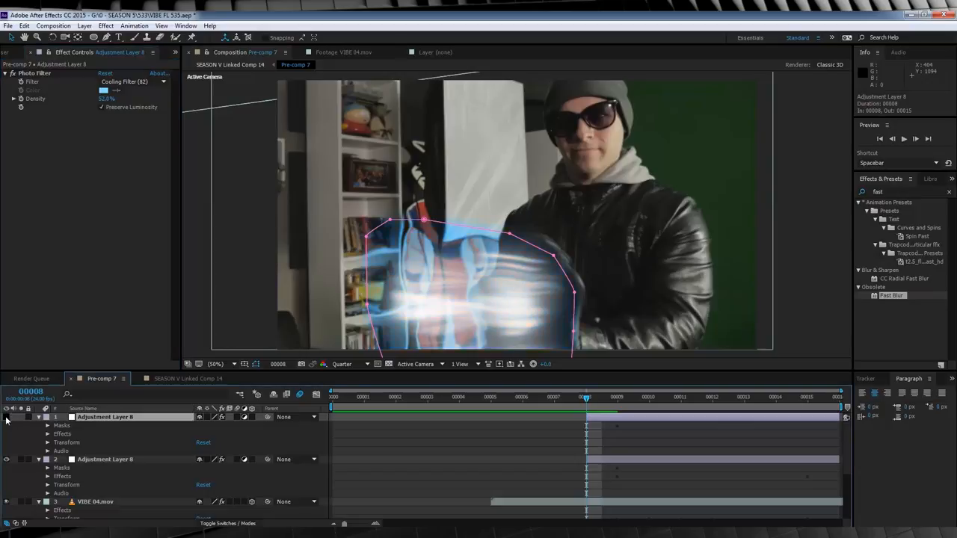
click(105, 459)
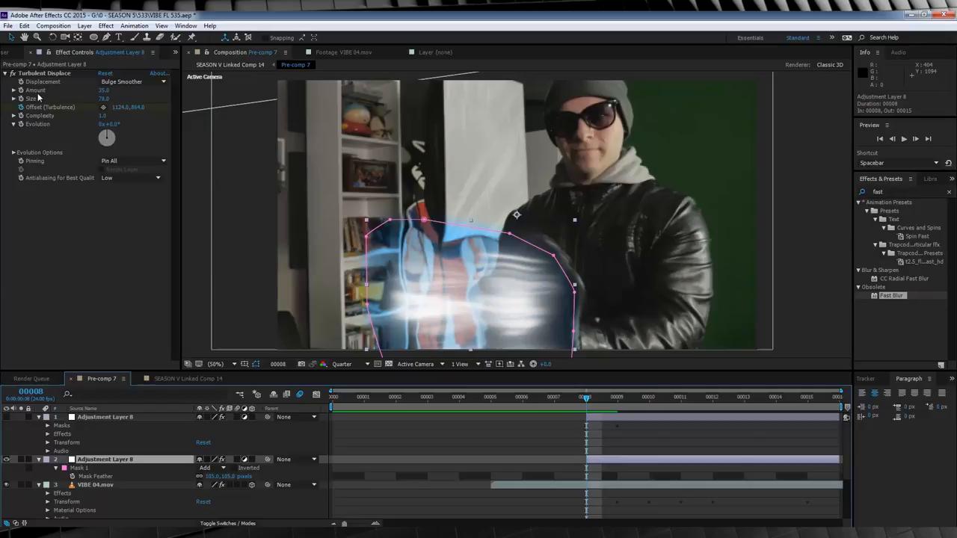
double_click(105, 99)
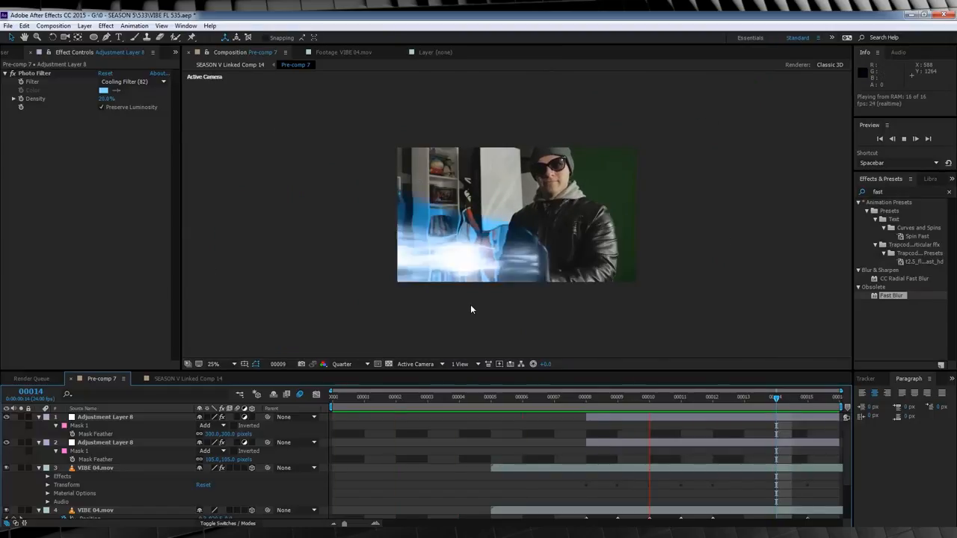
Step: Pre-compose the blast layers into Pre-comp 8 and blend it with Screen
click(216, 365)
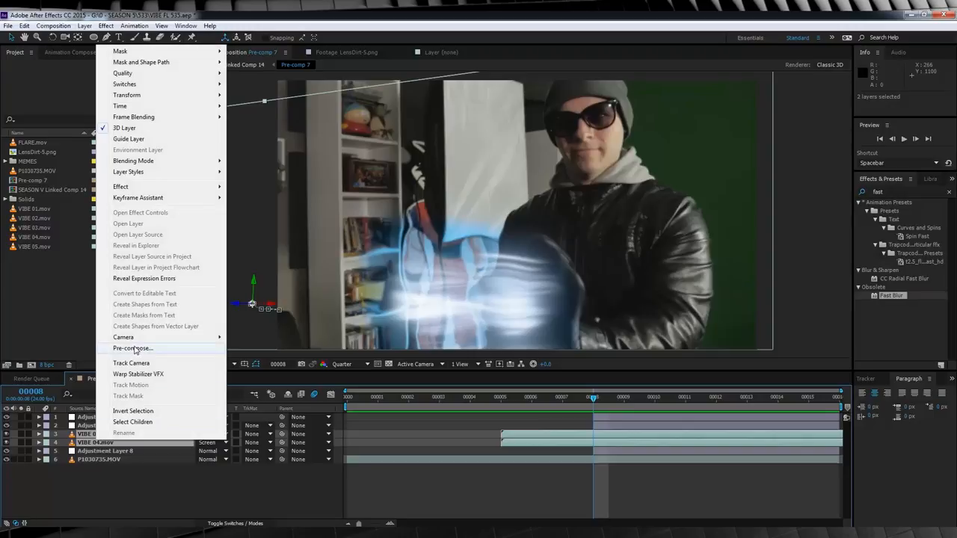
click(131, 348)
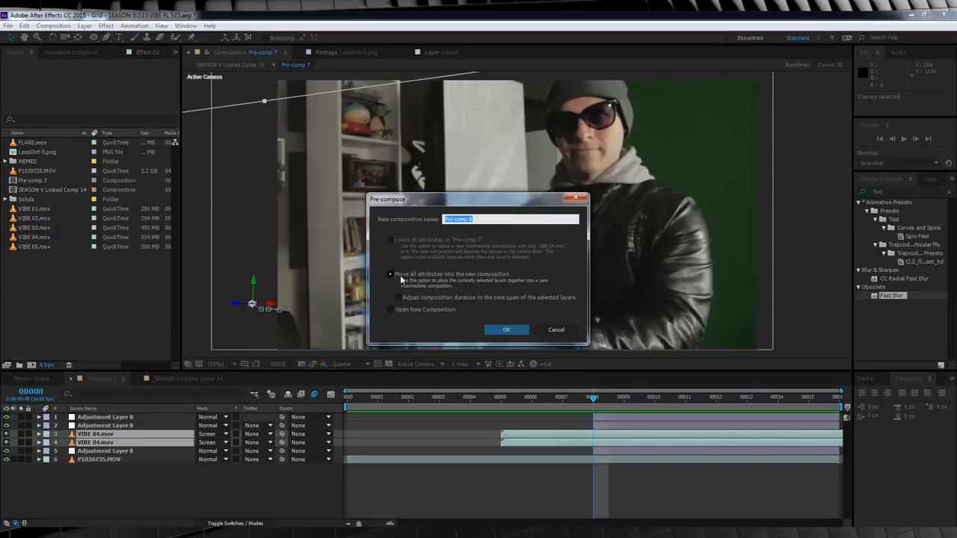
click(505, 330)
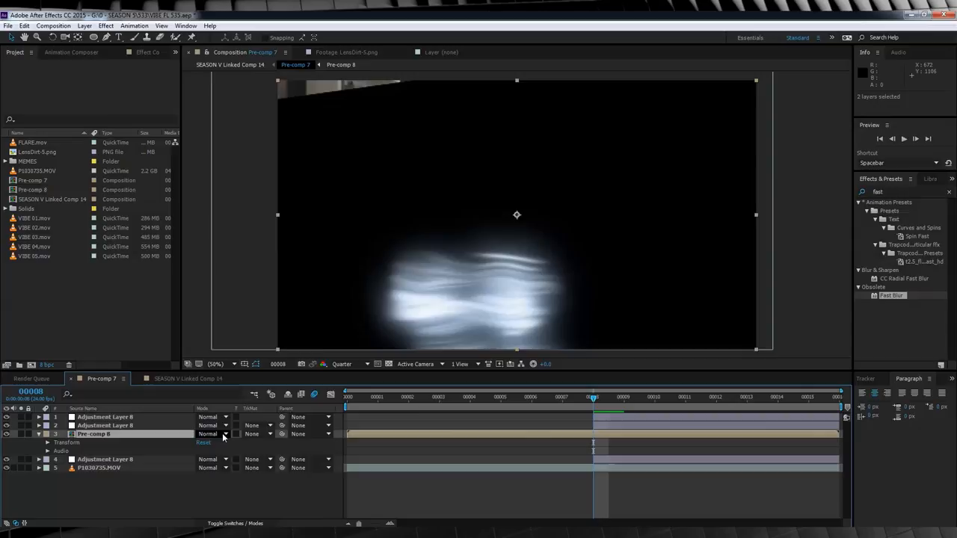
click(212, 434)
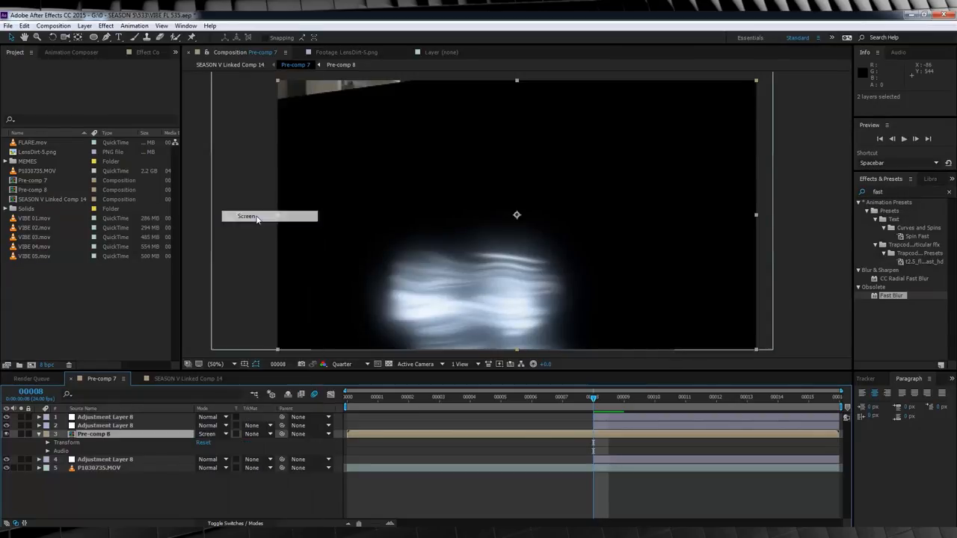
click(92, 433)
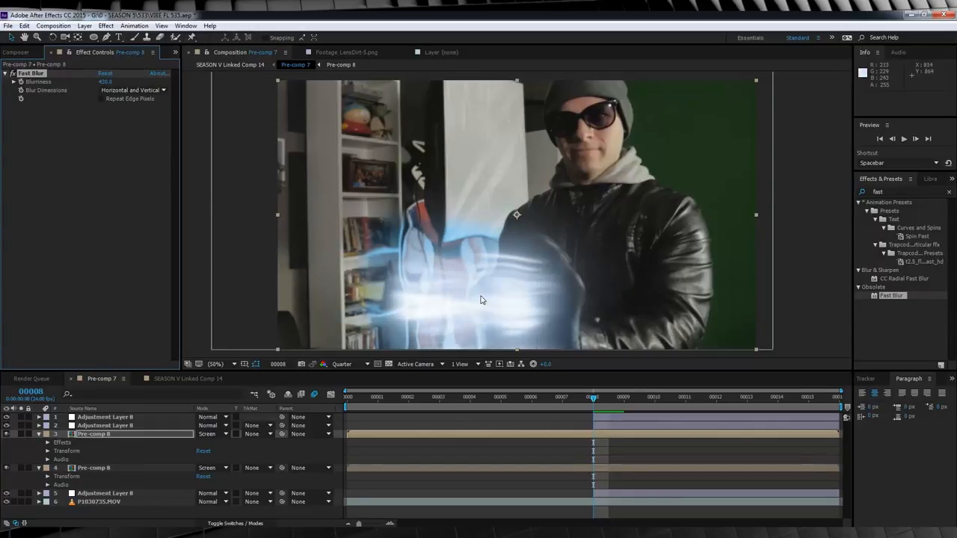
Step: Apply two Cooling Filter (82) Photo Filters to the Pre-comp 8 blast layer
click(133, 37)
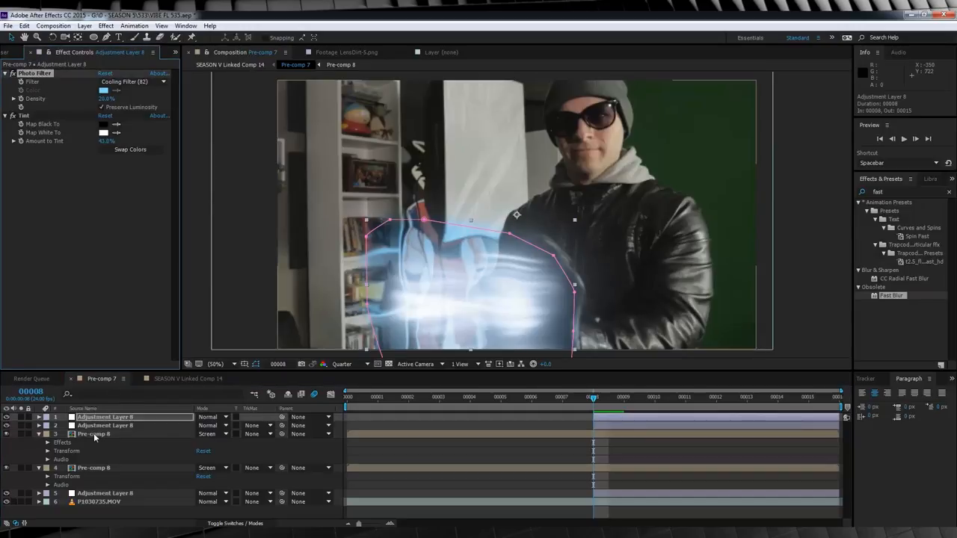
click(93, 433)
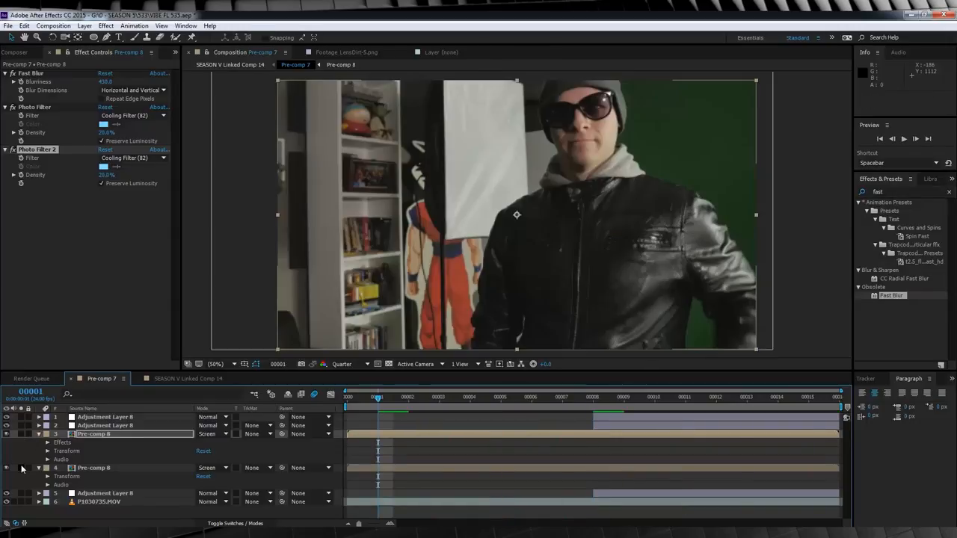
mouse_move(191, 92)
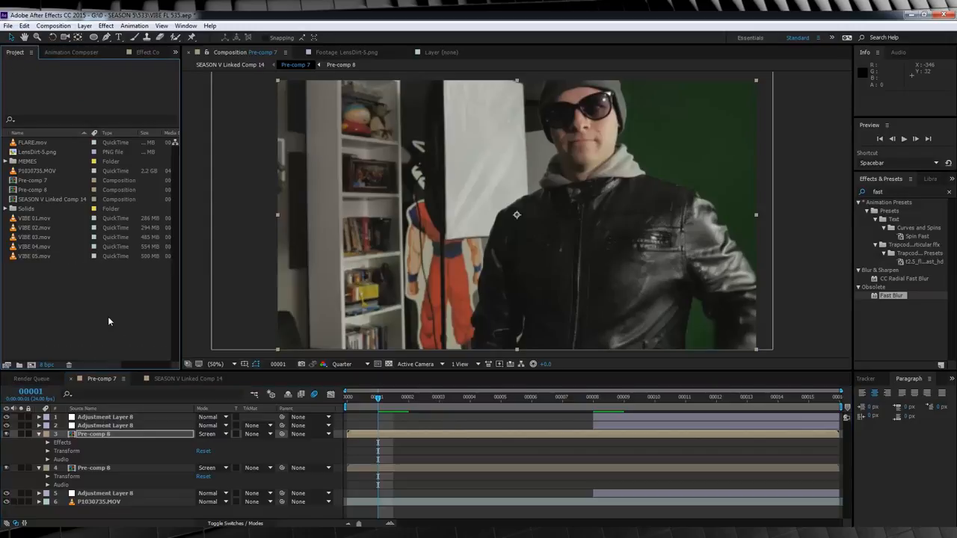
Step: Bring FLARE.mov from the Project panel into the comp as a Screen-blended top layer
click(33, 142)
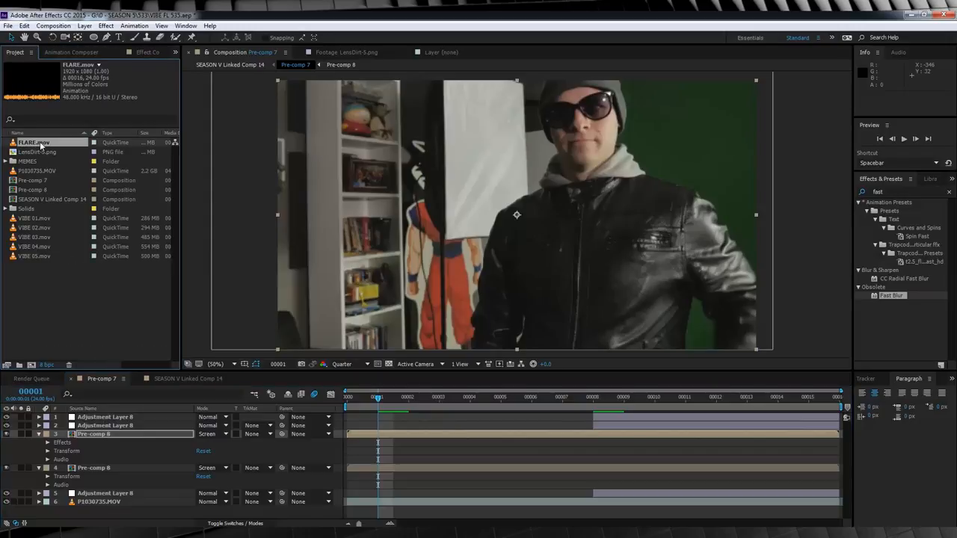
double_click(33, 142)
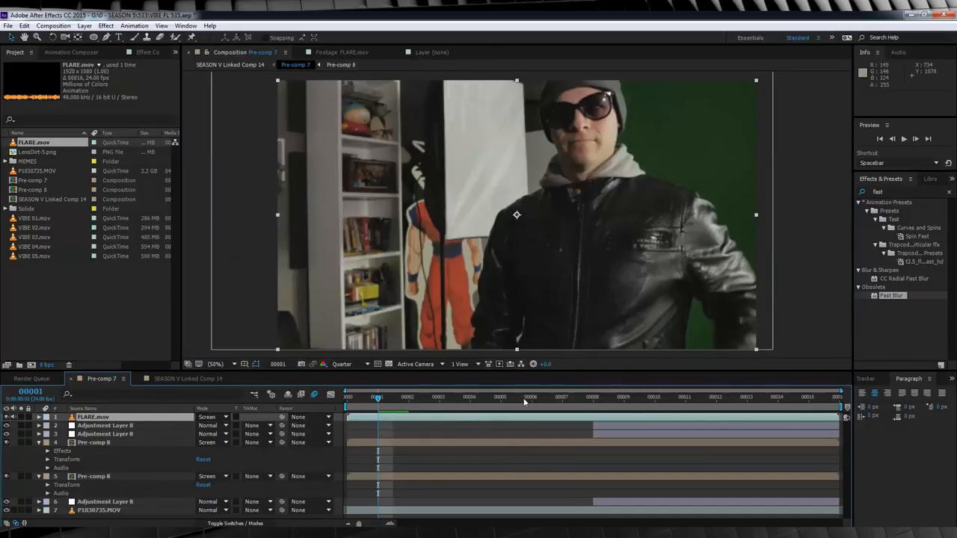
click(592, 396)
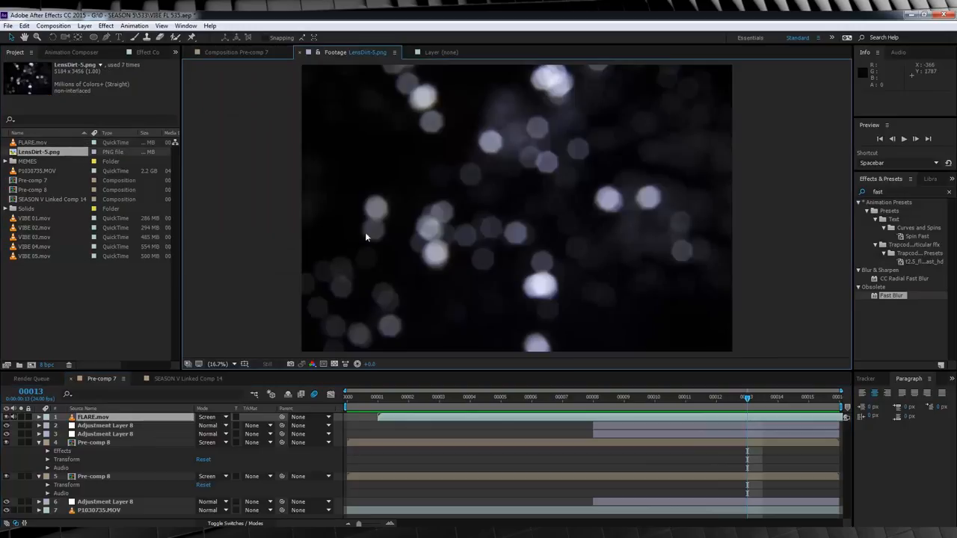
mouse_move(68, 167)
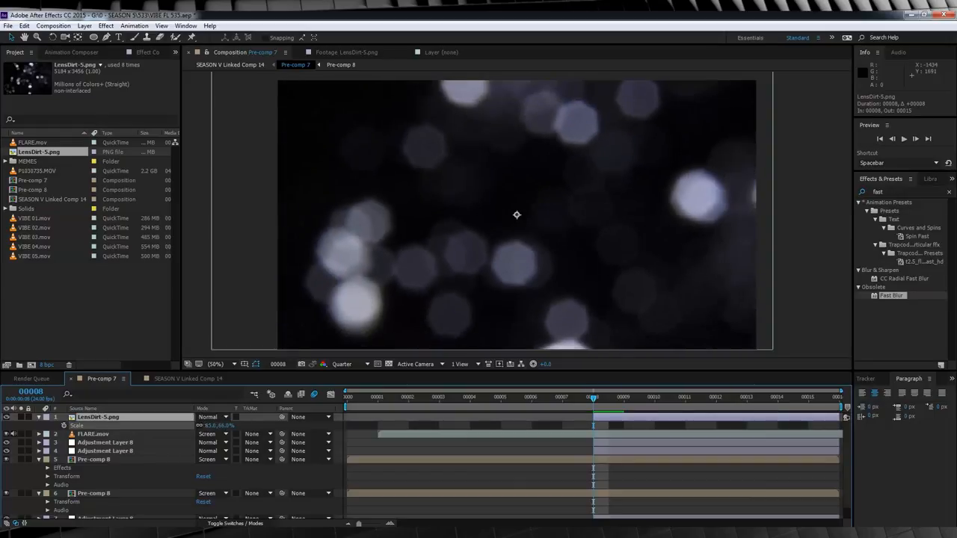
Step: Set the LensDirt5.png layer's blending mode to Screen
click(209, 417)
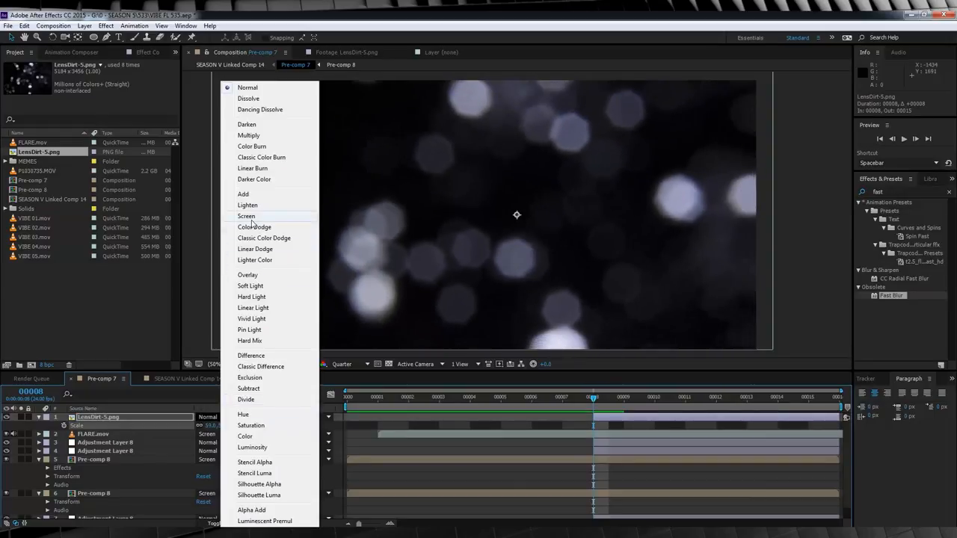
click(245, 215)
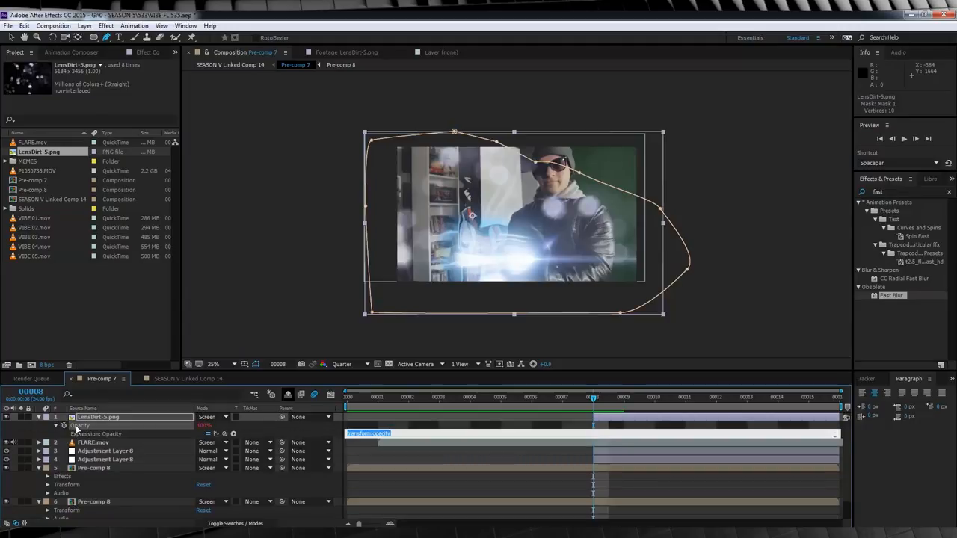
Step: Drive the lens dirt opacity with the expression wiggle(30,60) so it flickers
text(wiggle)
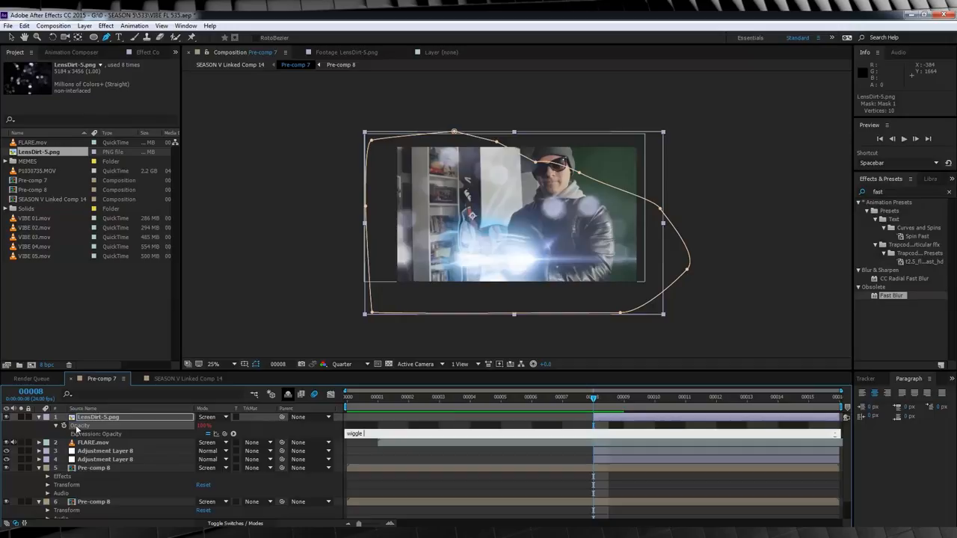
text((30,)
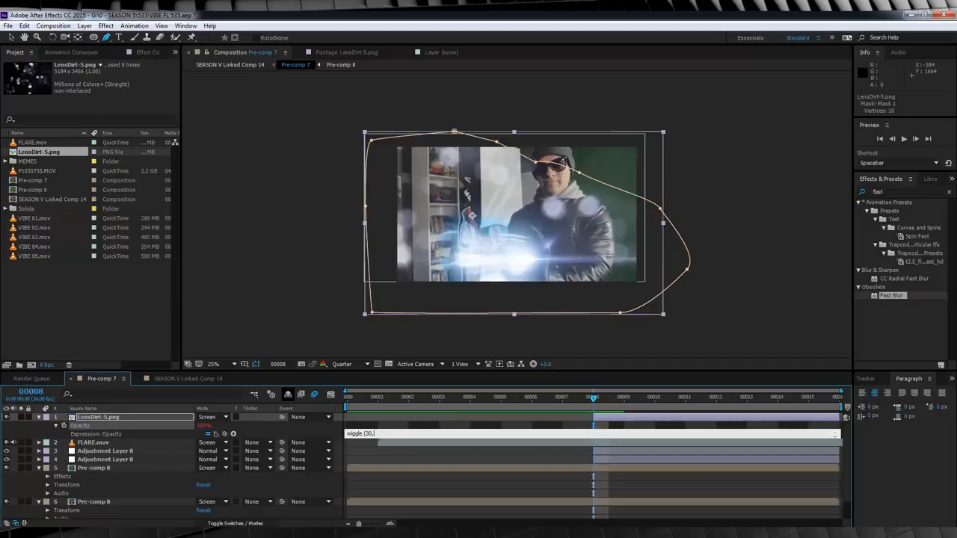
text(60))
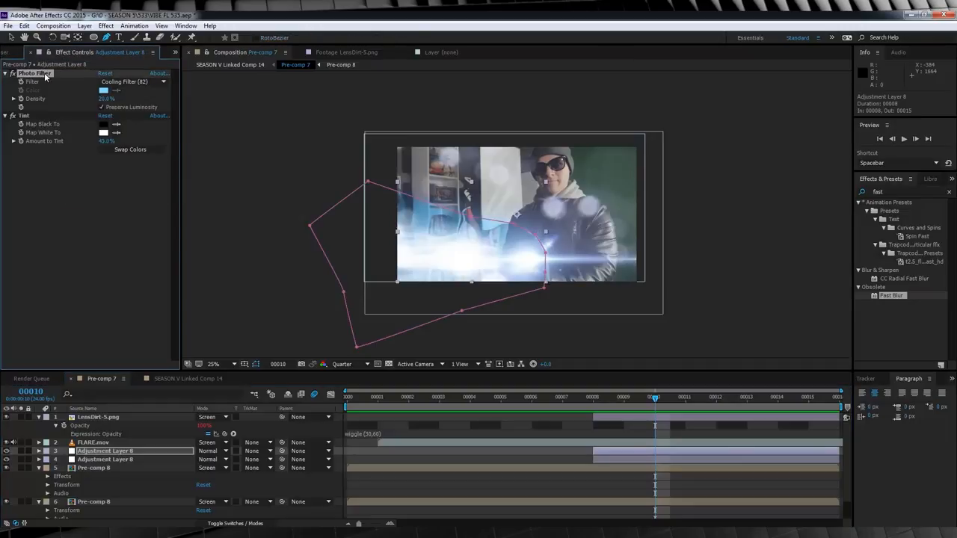
Step: Apply a Photo Filter with Cooling Filter (82) to LensDirt5.png
click(97, 416)
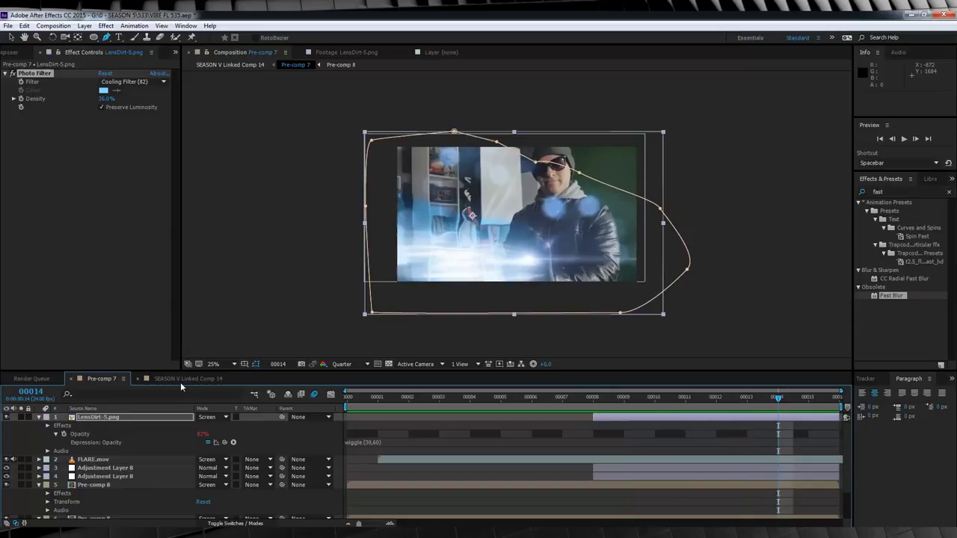
click(188, 378)
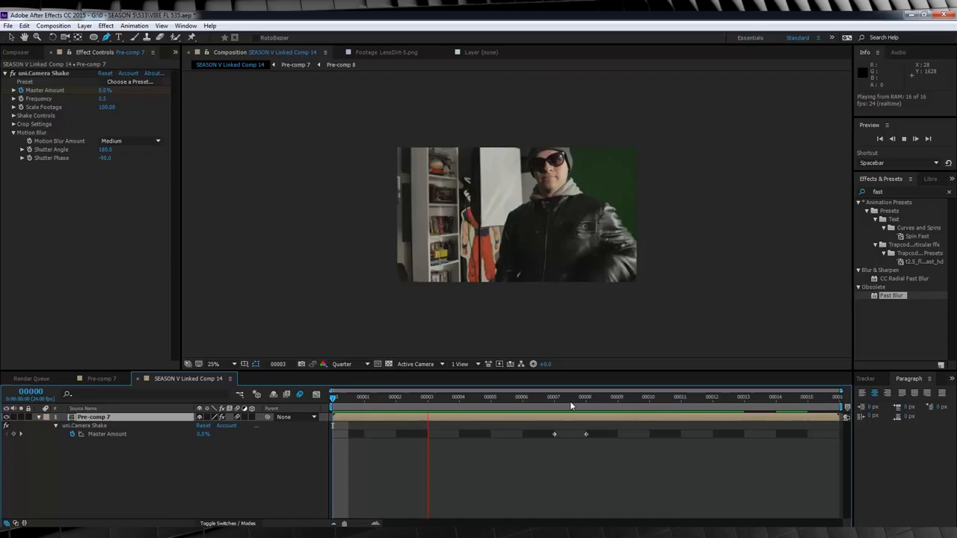
Step: Apply camera shake to Pre-comp 7 in SEASON V Linked Comp 14 and preview it
click(491, 398)
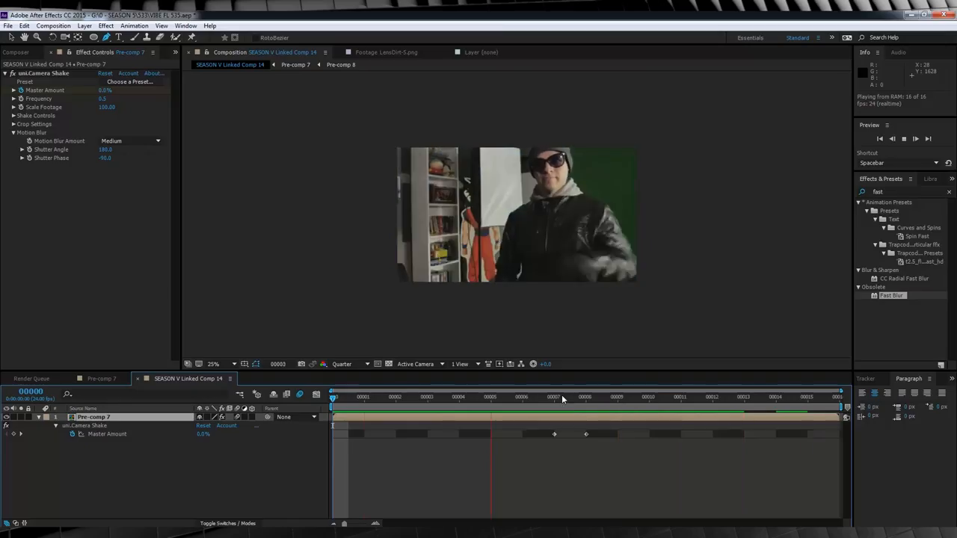